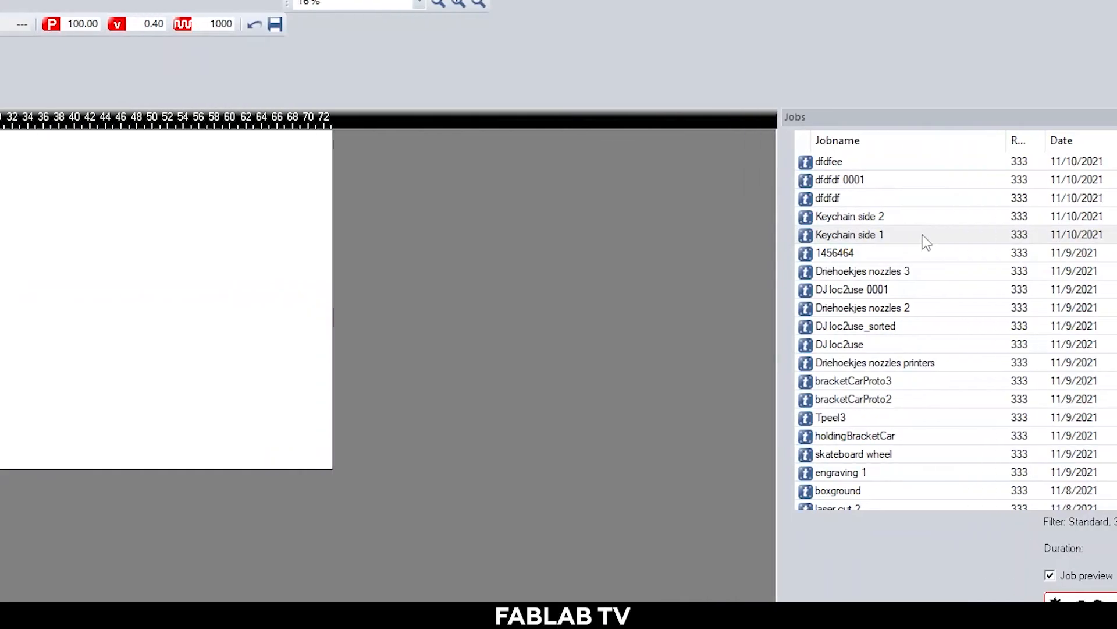
Place the Keychain side 1 job from the Jobs list onto the plate.
{"action": "double_click", "coordinate": [850, 235]}
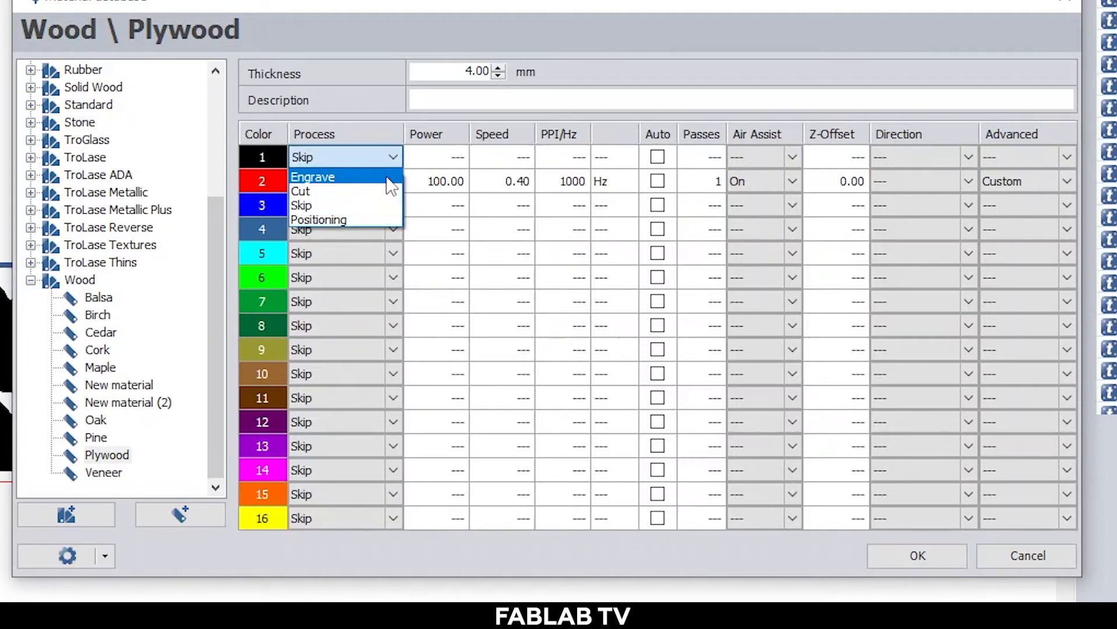
Make black engrave at speed 40 and red cut at 0.90 for plywood, and confirm.
{"action": "left_click", "coordinate": [311, 176]}
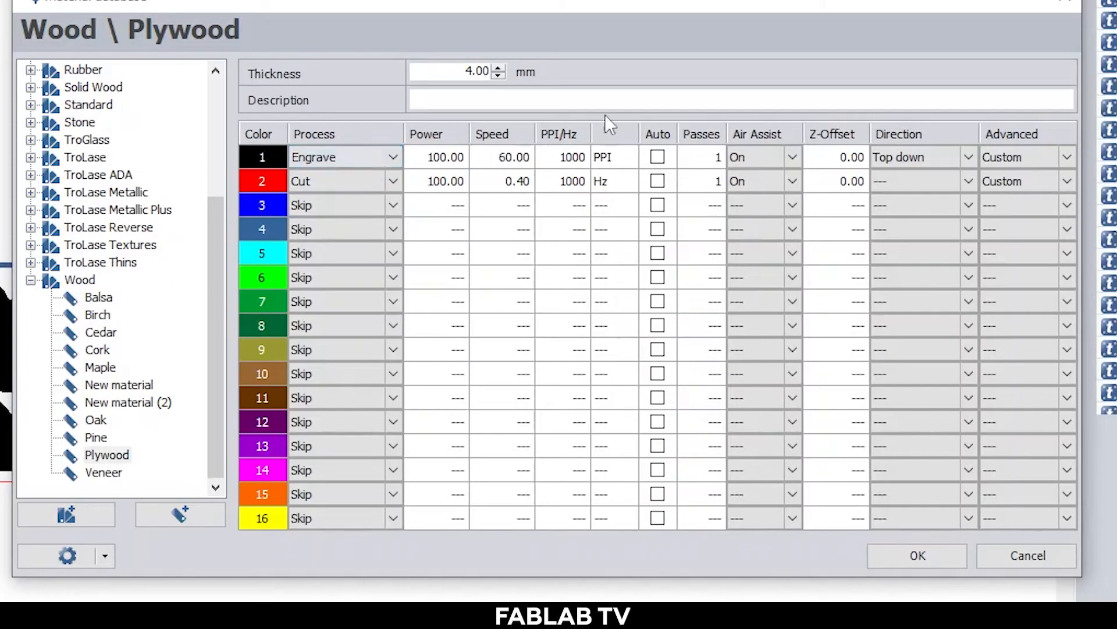
{"action": "mouse_move", "coordinate": [632, 219]}
{"action": "type", "text": "0.9"}
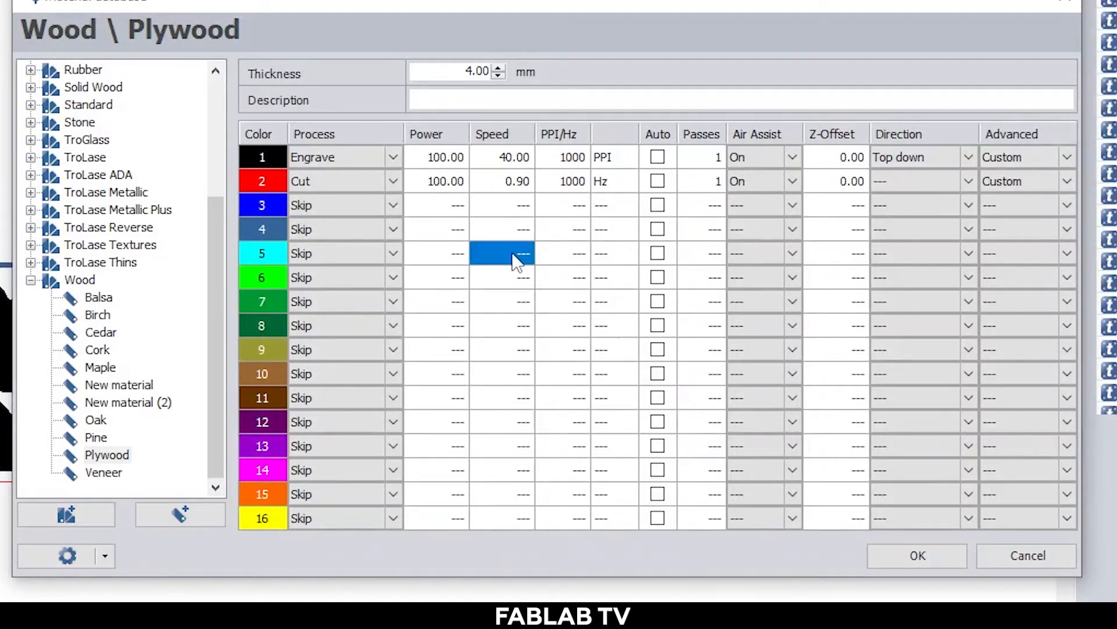
{"action": "mouse_move", "coordinate": [518, 245]}
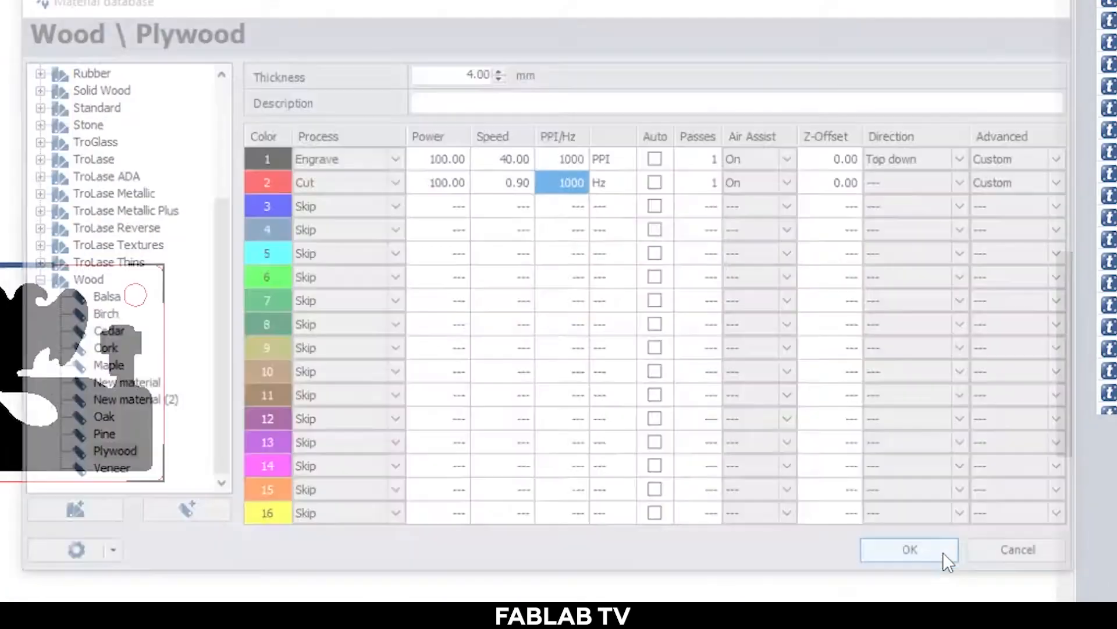
{"action": "left_click", "coordinate": [909, 548]}
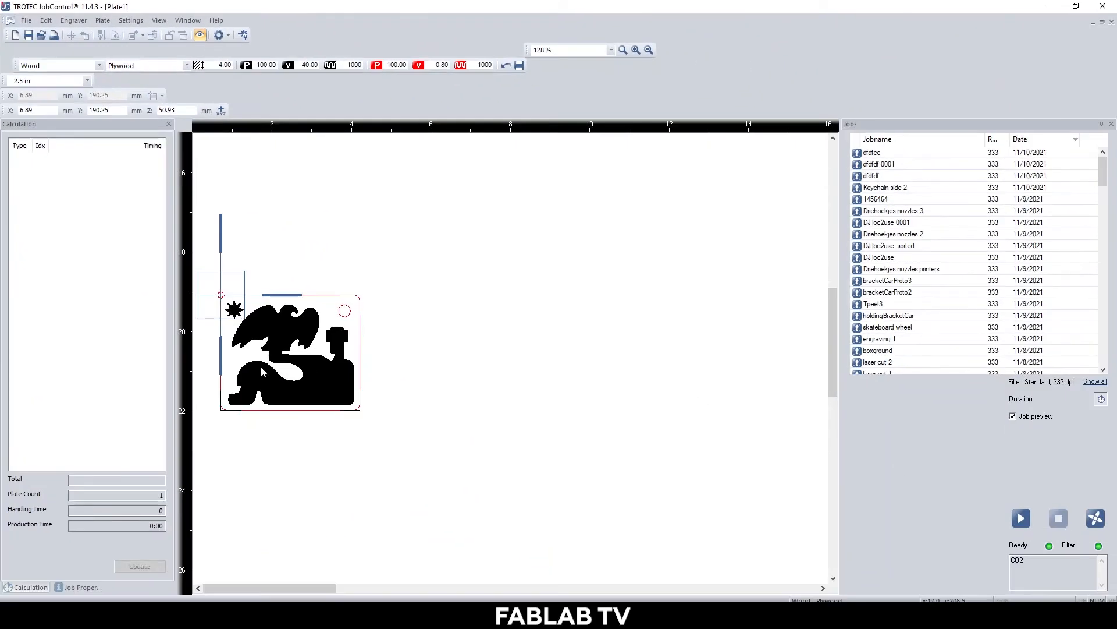
{"action": "mouse_move", "coordinate": [1020, 518]}
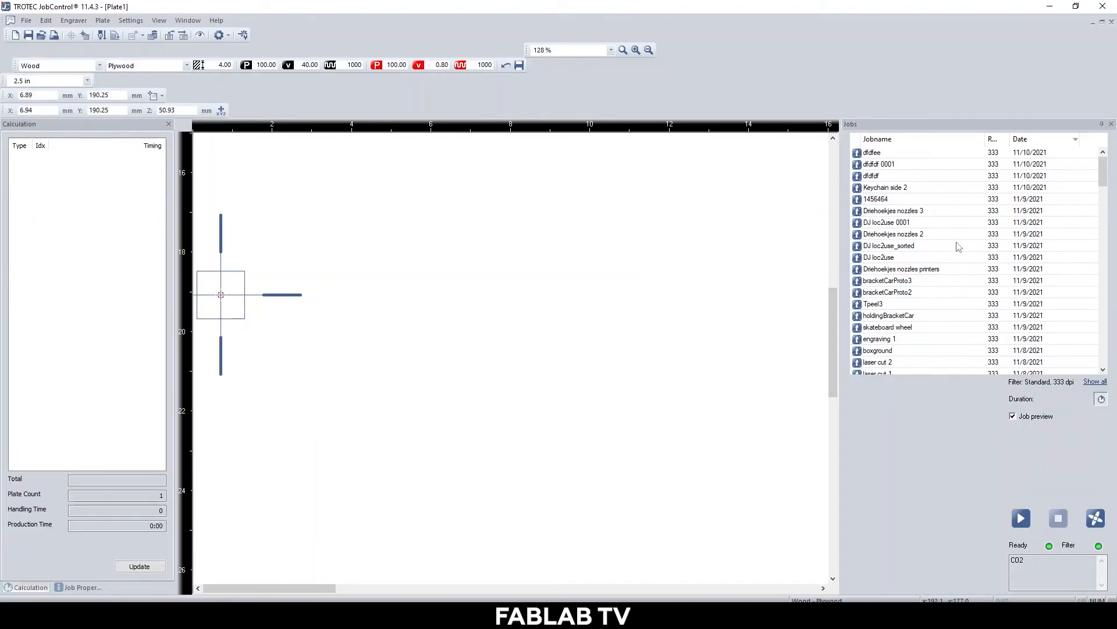
Place the Keychain side 2 job onto the plate.
{"action": "left_click", "coordinate": [885, 187]}
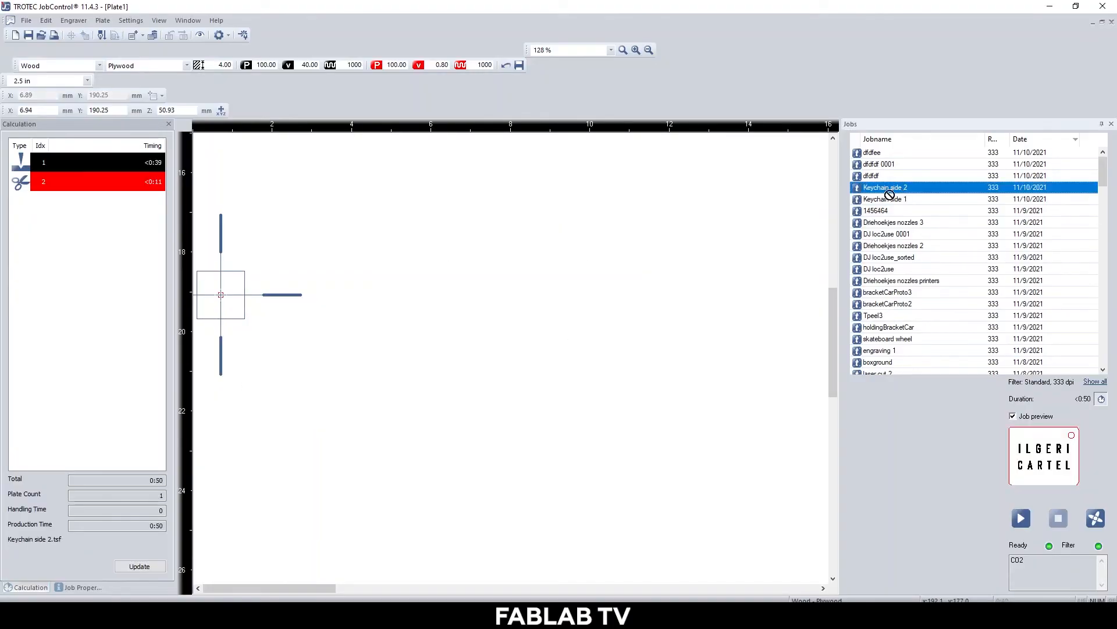
{"action": "left_click", "coordinate": [885, 199]}
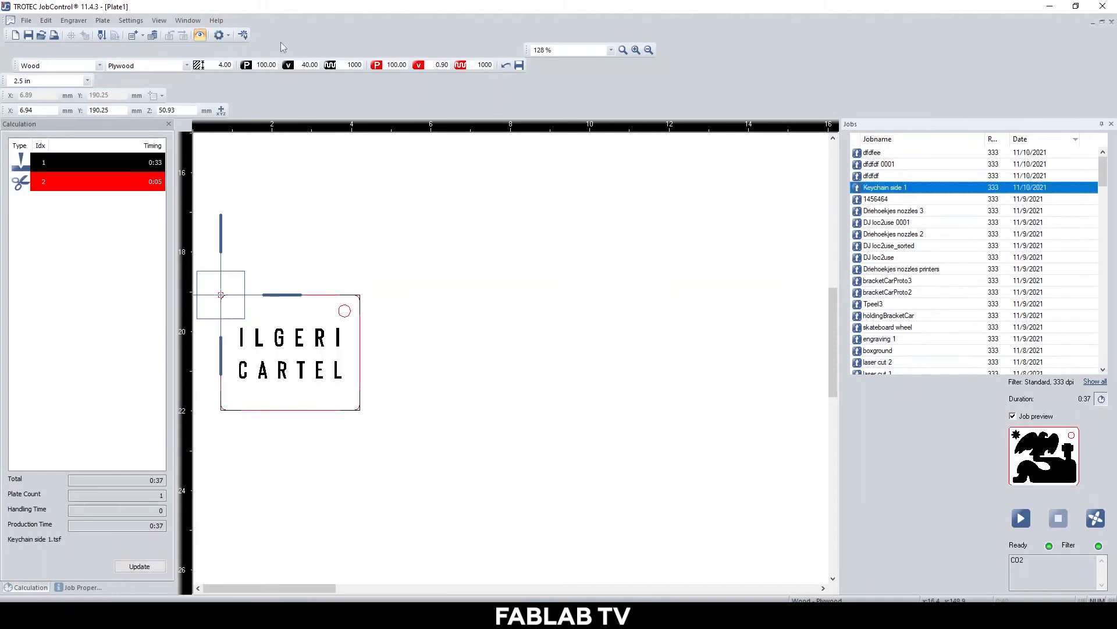
In Material Template Setup, set the plywood red colour to Skip and confirm.
{"action": "left_click", "coordinate": [131, 20]}
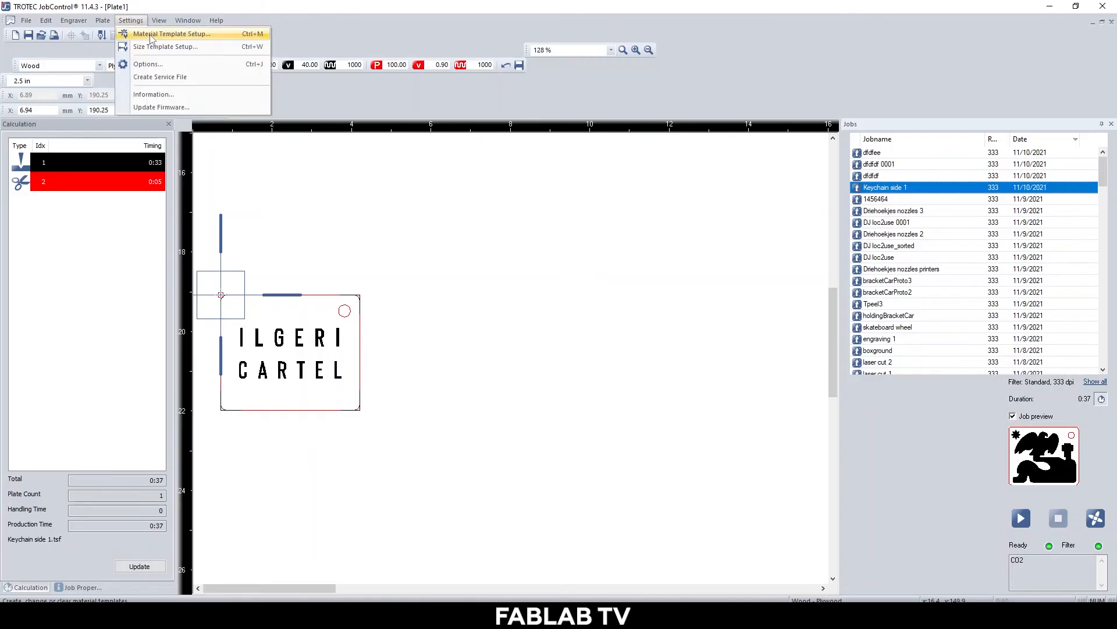
{"action": "left_click", "coordinate": [171, 33]}
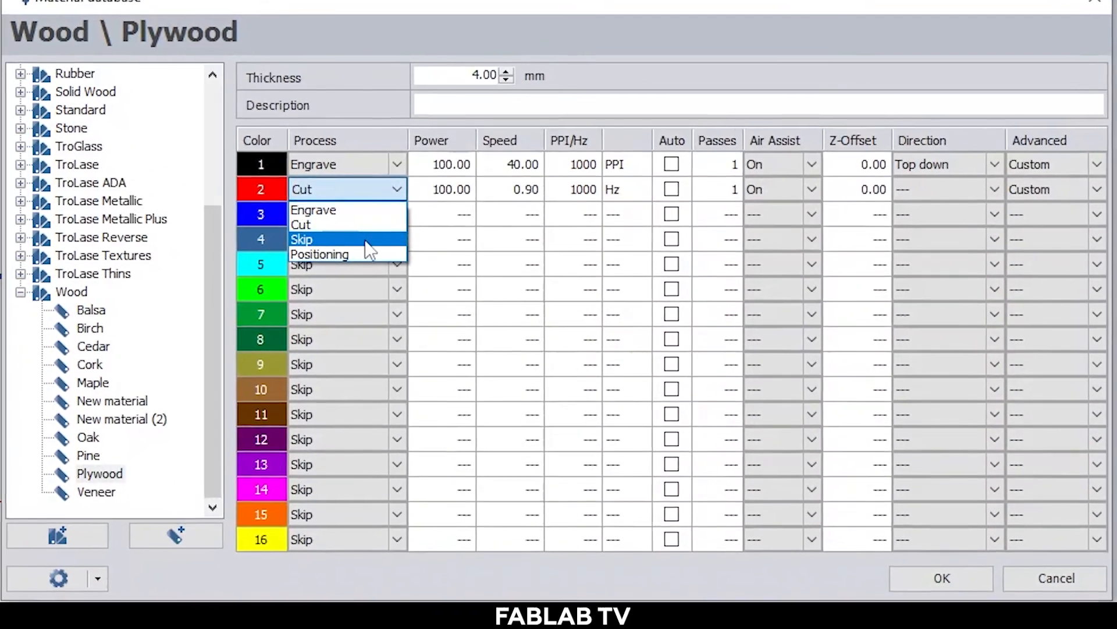
{"action": "left_click", "coordinate": [301, 239]}
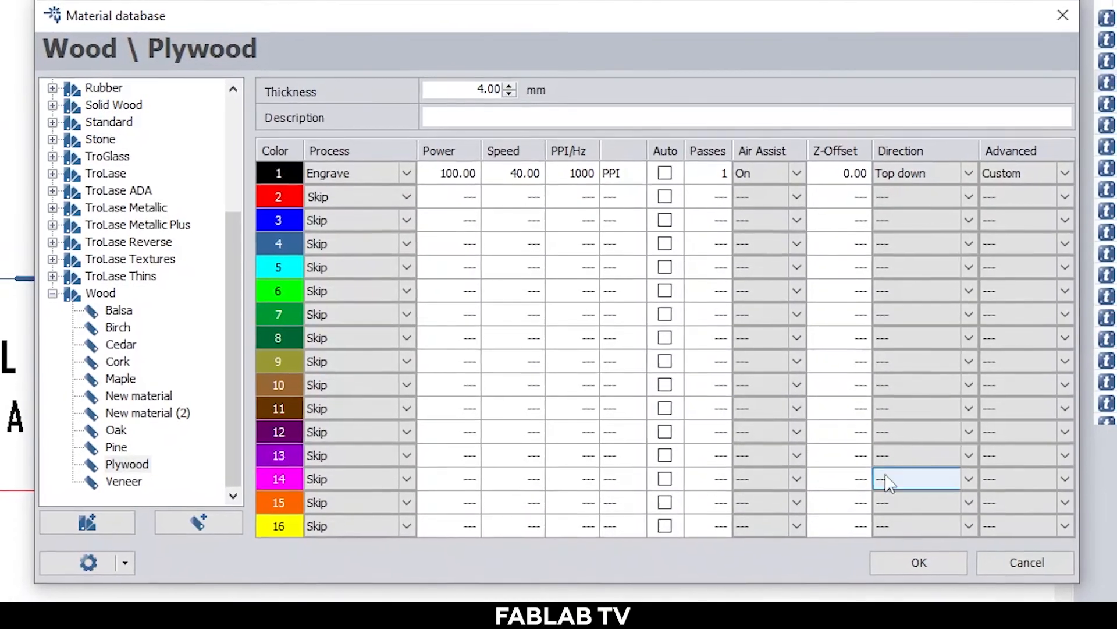
{"action": "left_click", "coordinate": [918, 562]}
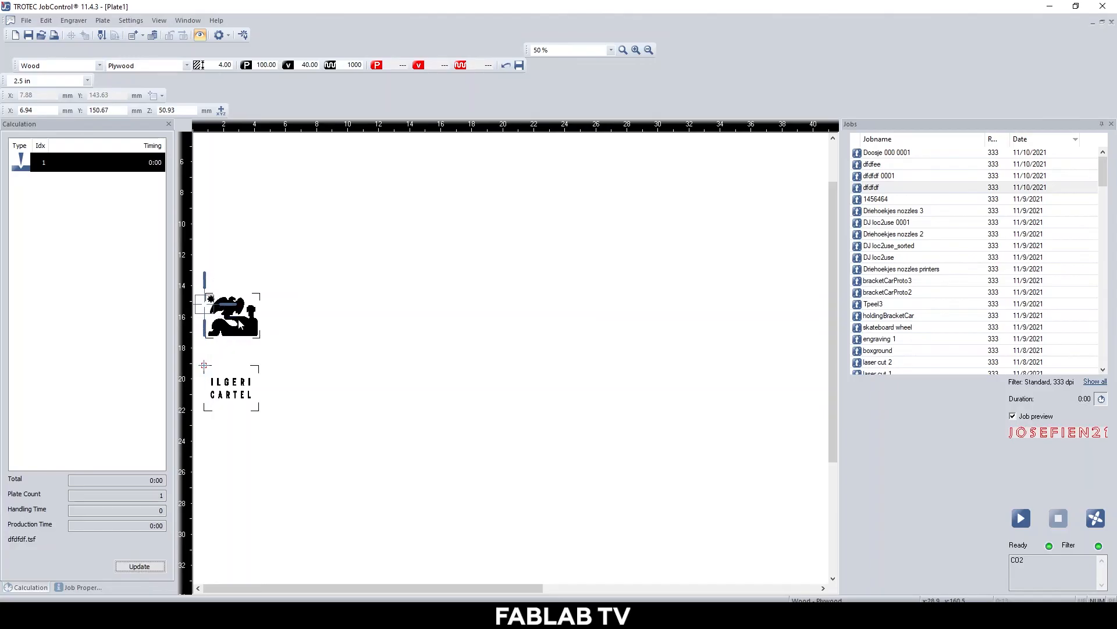
Select the keychain job on the plate and show its context menu with Job Reset.
{"action": "left_click", "coordinate": [230, 317]}
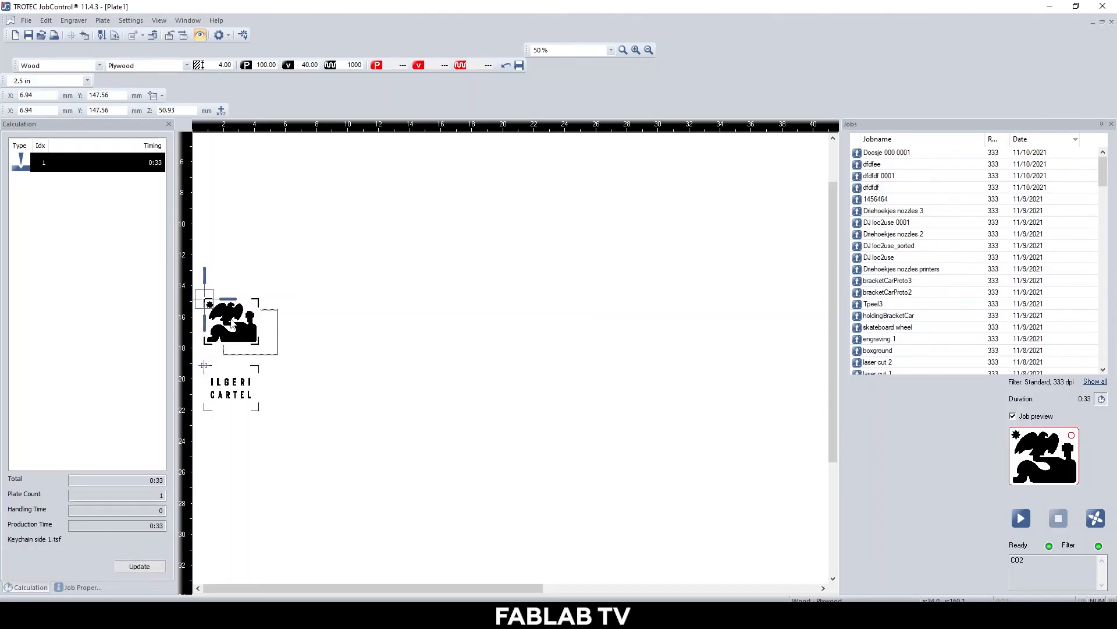
{"action": "right_click", "coordinate": [232, 314]}
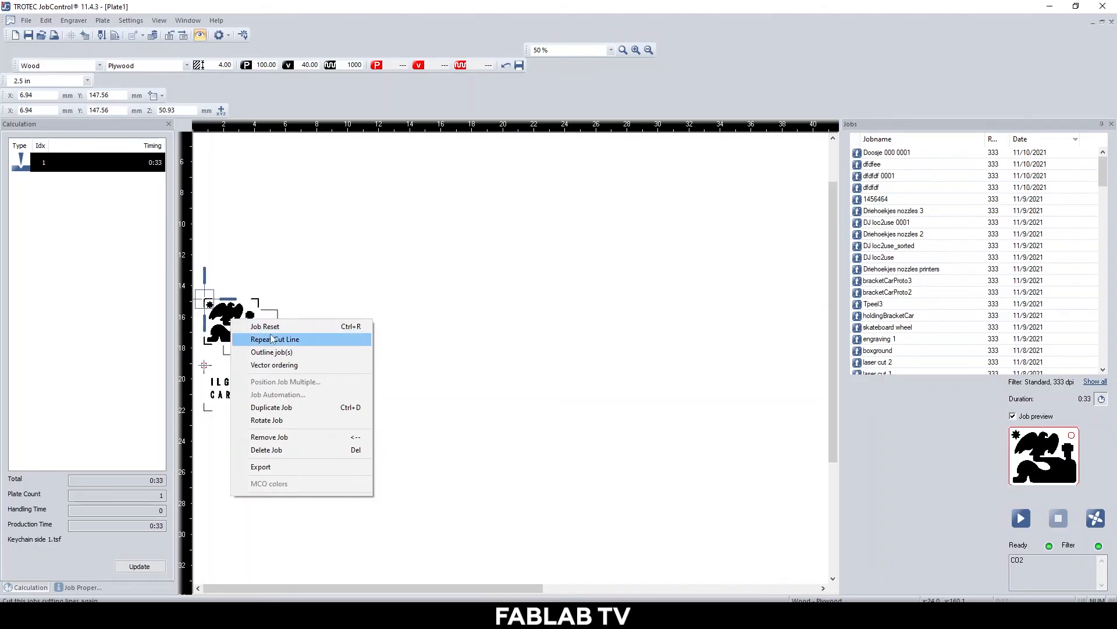